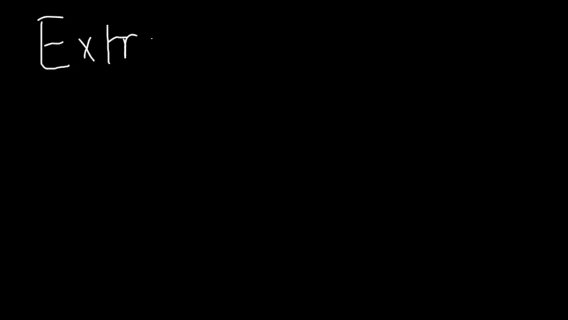
pyautogui.write('act')
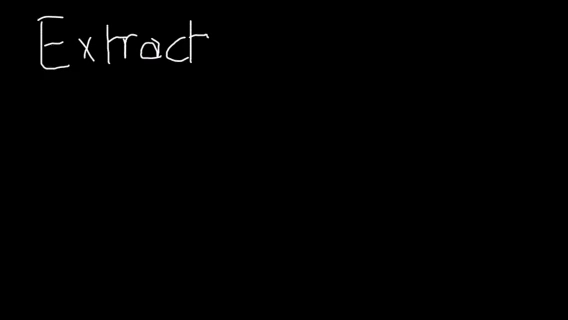
pyautogui.write('ing')
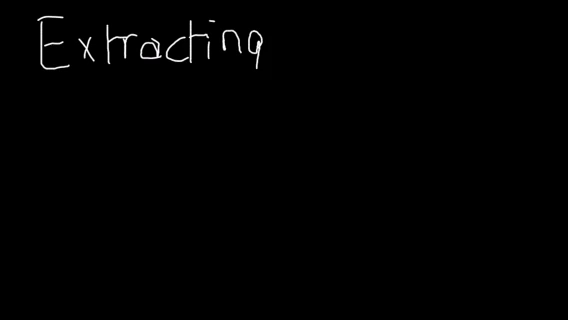
pyautogui.write('wor')
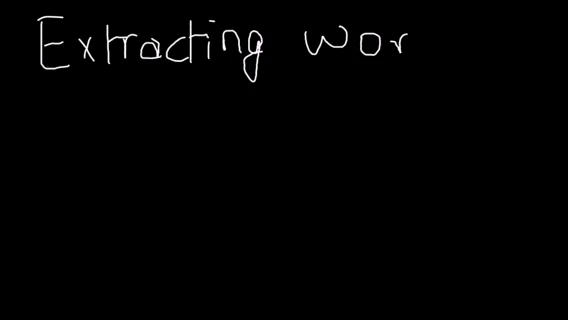
pyautogui.write('ds')
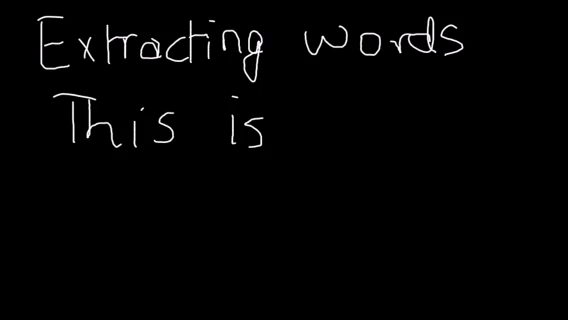
pyautogui.write('co.')
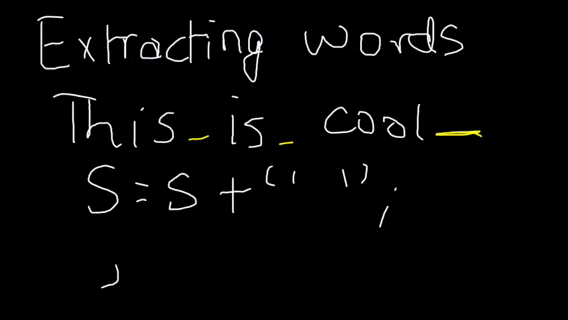
pyautogui.write('fo')
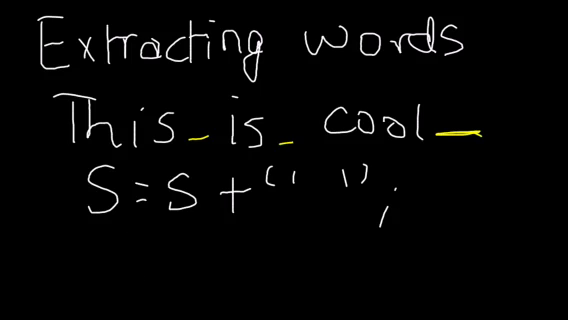
pyautogui.write('in')
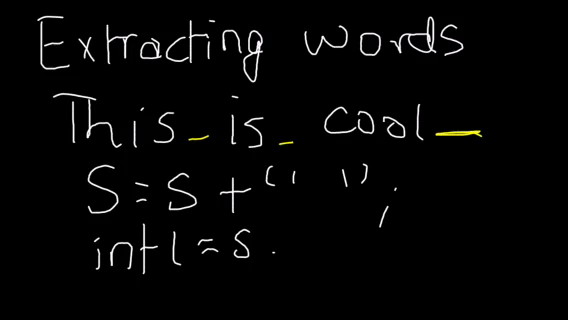
pyautogui.write('length();')
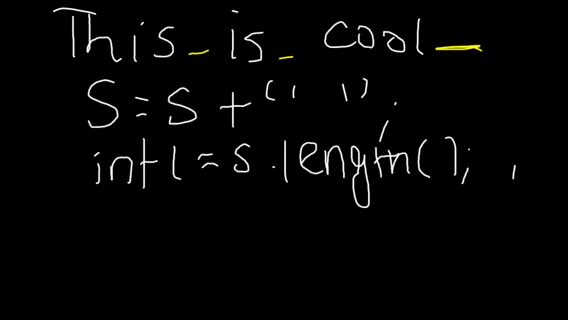
pyautogui.write('String l')
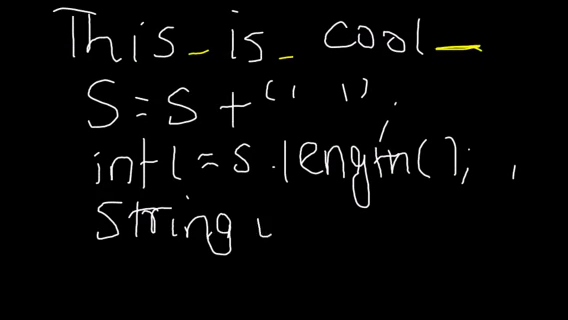
pyautogui.write('word="";')
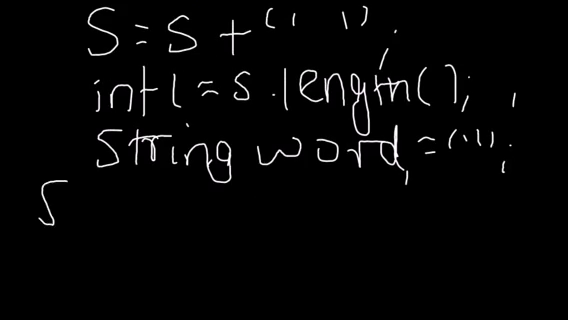
pyautogui.write('for(i')
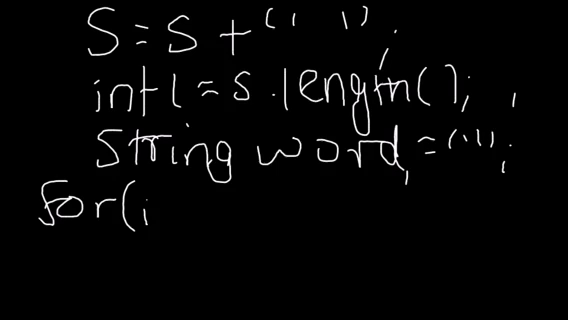
pyautogui.write('int i =')
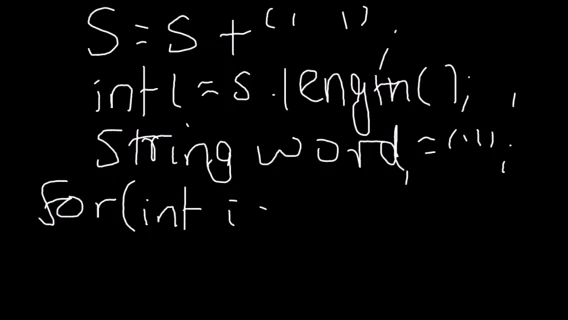
pyautogui.write('=0; i<l ; i++')
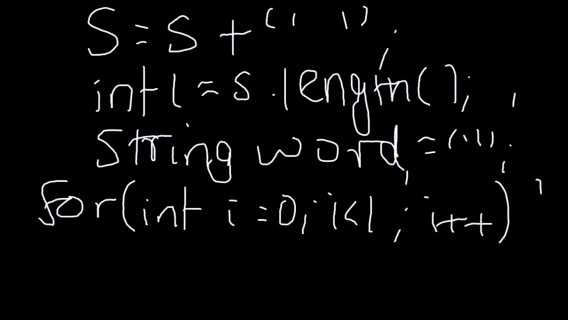
pyautogui.write('{')
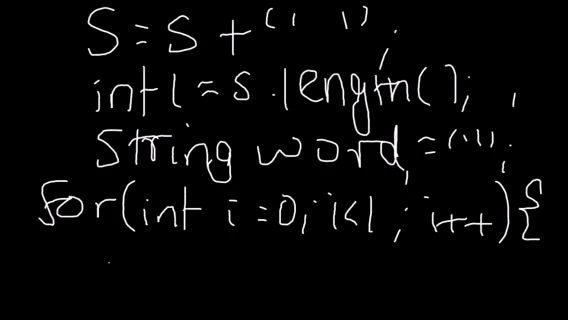
pyautogui.write('char')
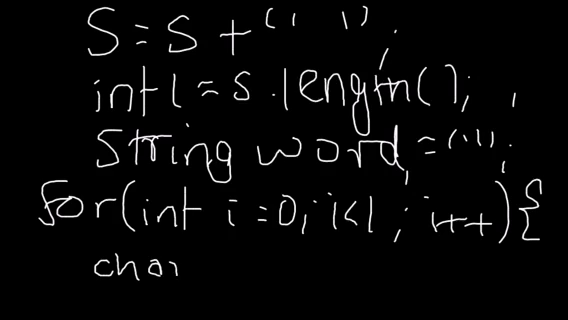
pyautogui.write('n=')
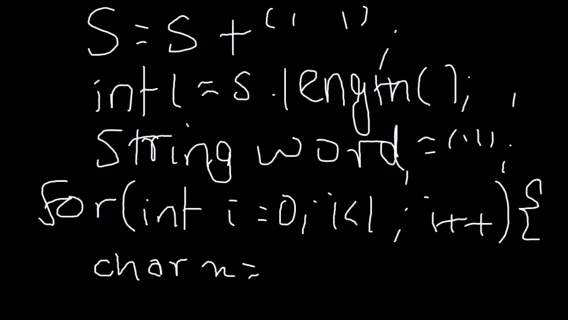
pyautogui.write('s.')
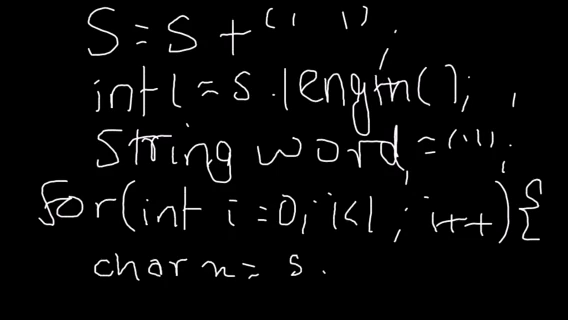
pyautogui.write('char')
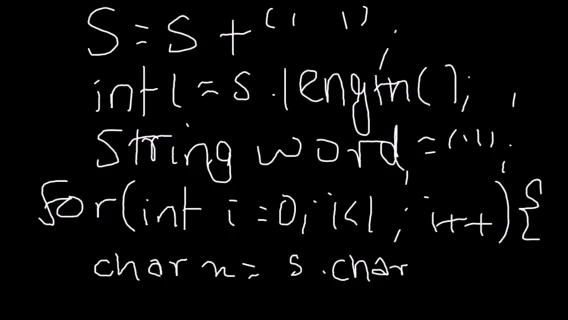
pyautogui.write('At(i);')
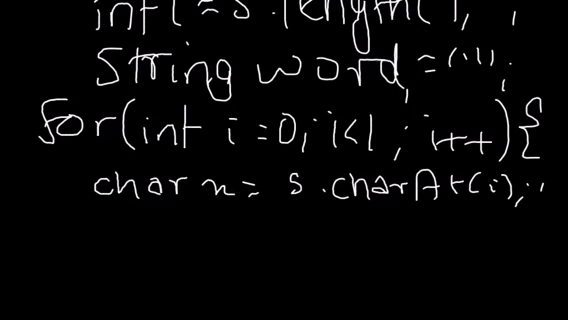
pyautogui.write('if(x==(')
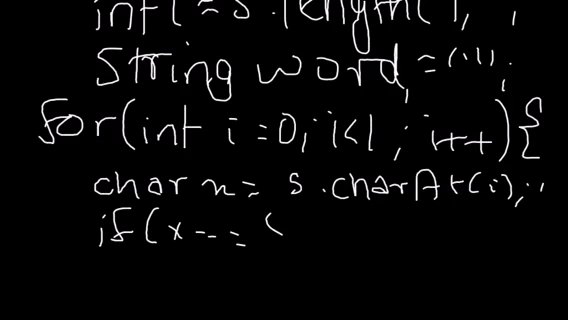
pyautogui.write("')")
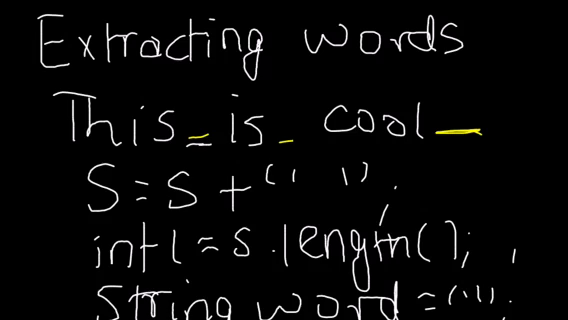
pyautogui.scroll(-3)
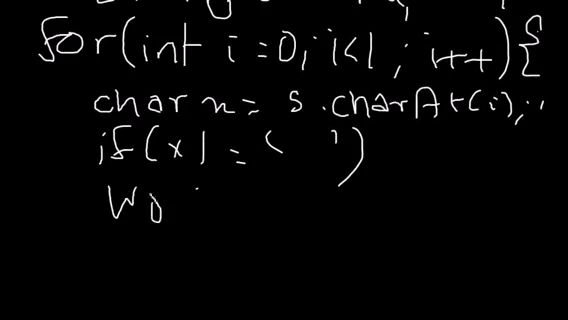
pyautogui.write('Word+')
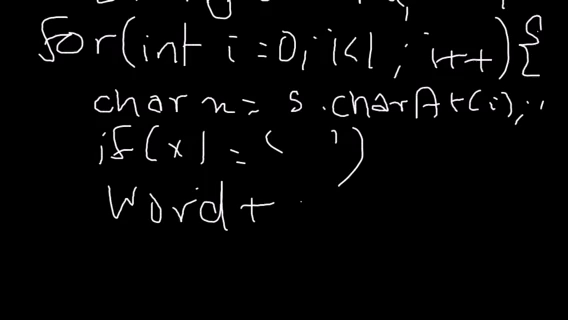
pyautogui.write('= n;')
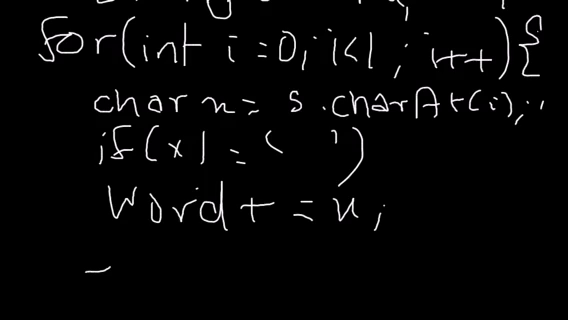
pyautogui.write('else')
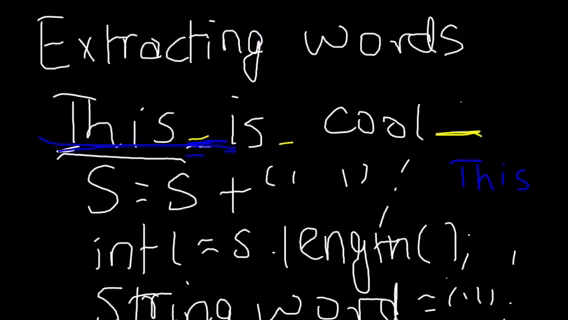
pyautogui.write('i')
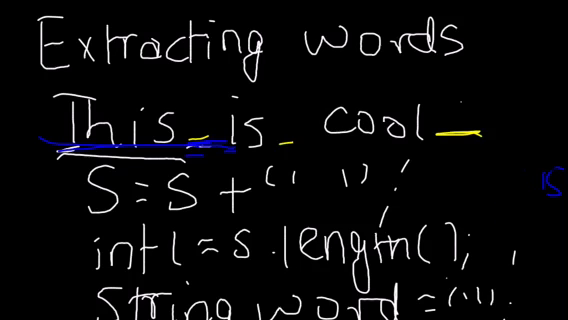
pyautogui.scroll(-3)
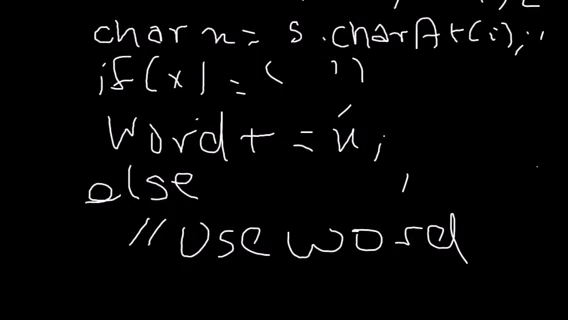
pyautogui.scroll(3)
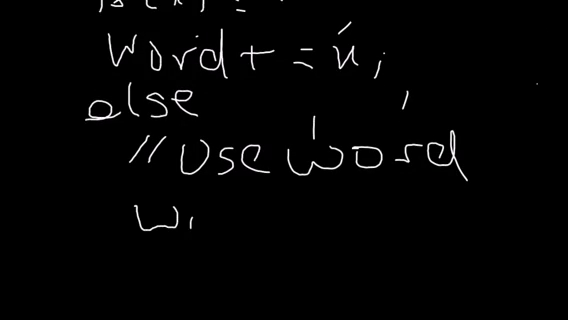
pyautogui.write('word :')
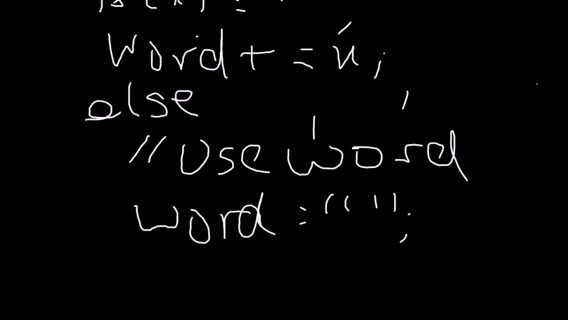
pyautogui.scroll(3)
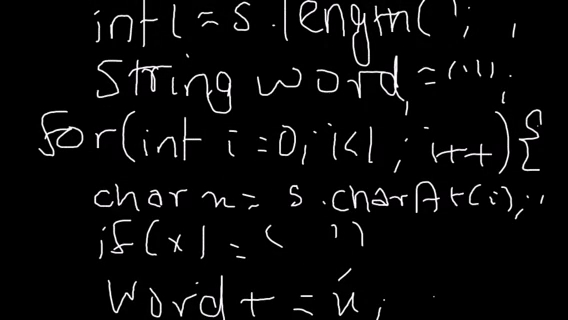